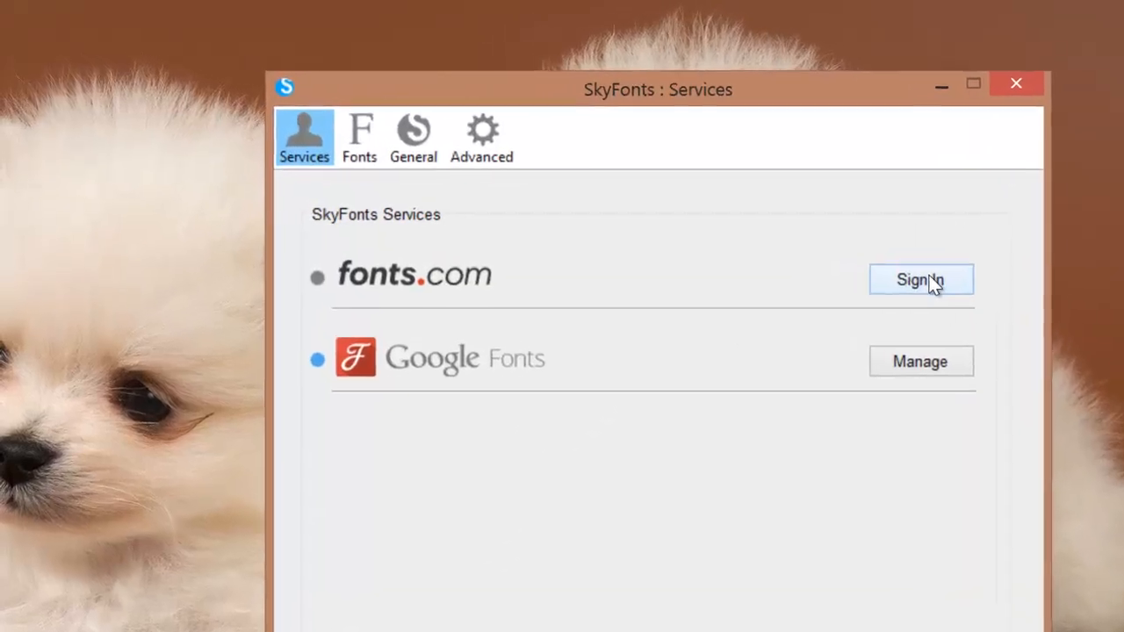
Sign in to the Fonts.com service in SkyFonts with the account email and password
left_click(921, 280)
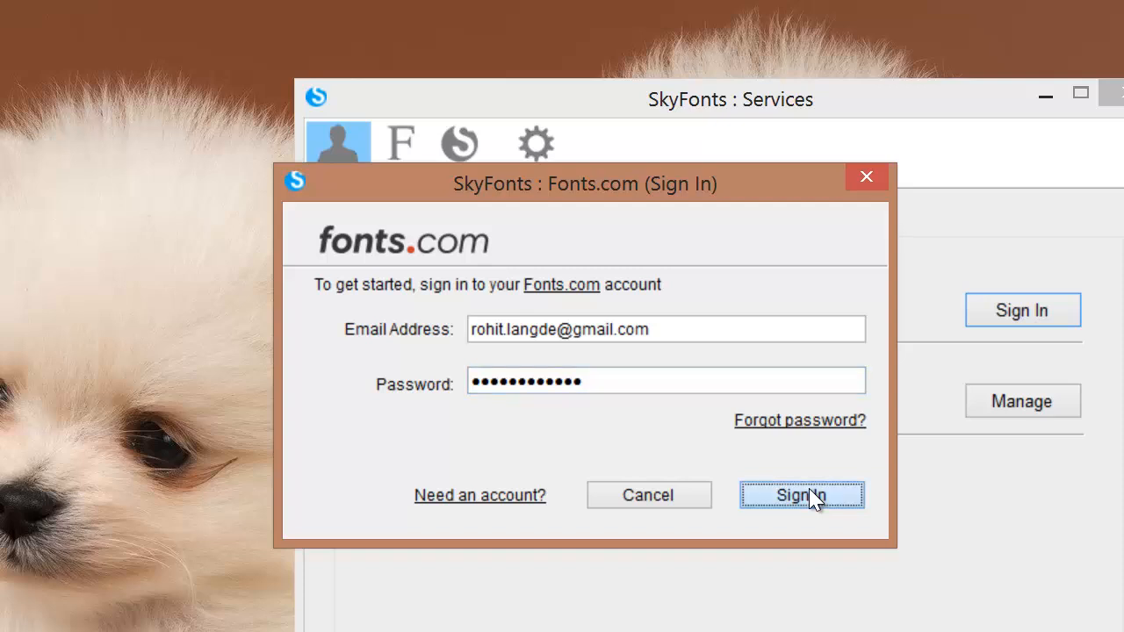
left_click(800, 494)
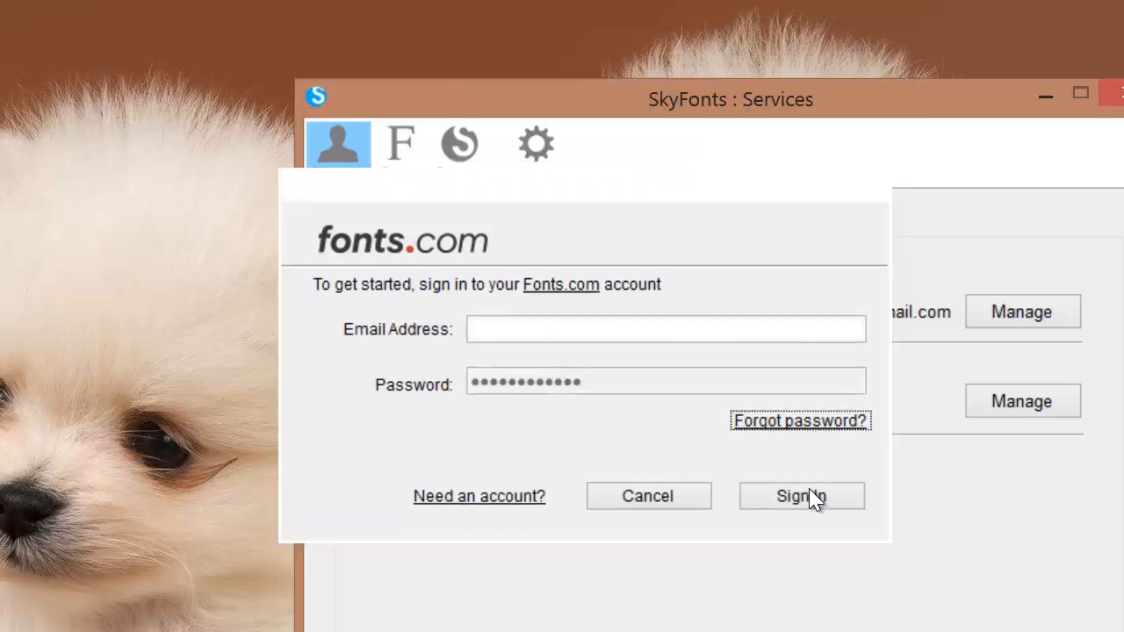
left_click(800, 496)
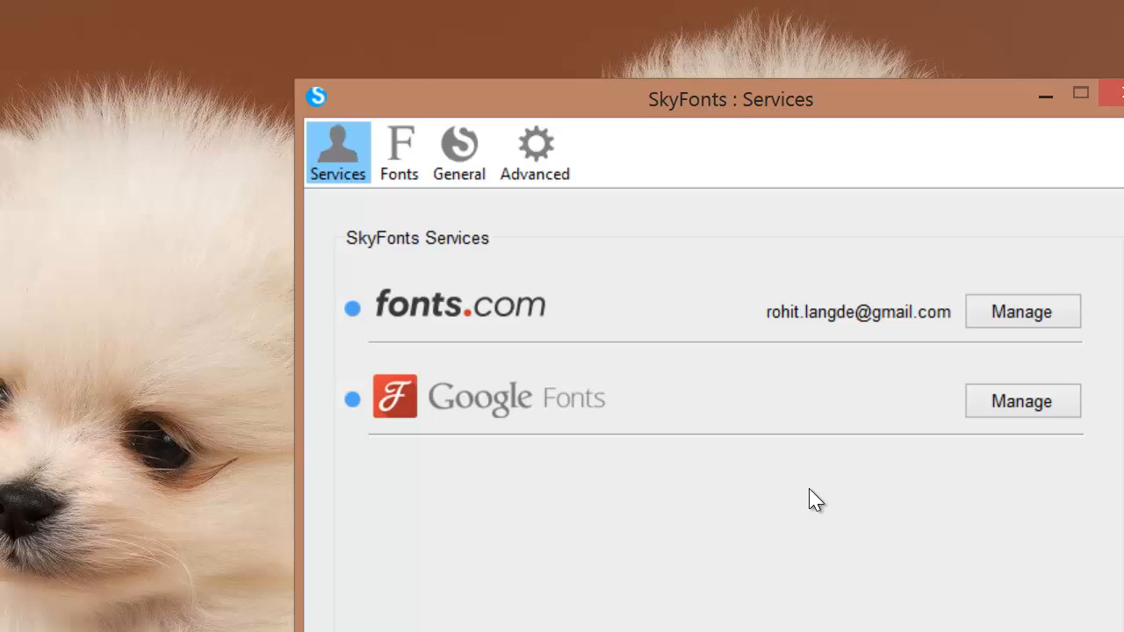
mouse_move(670, 485)
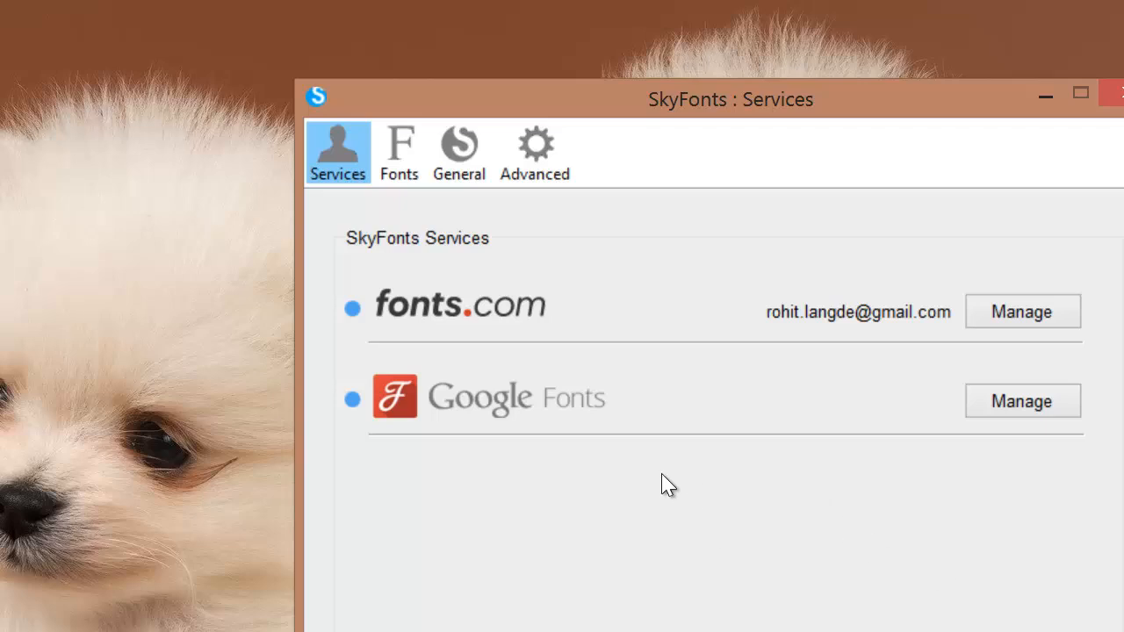
mouse_move(859, 413)
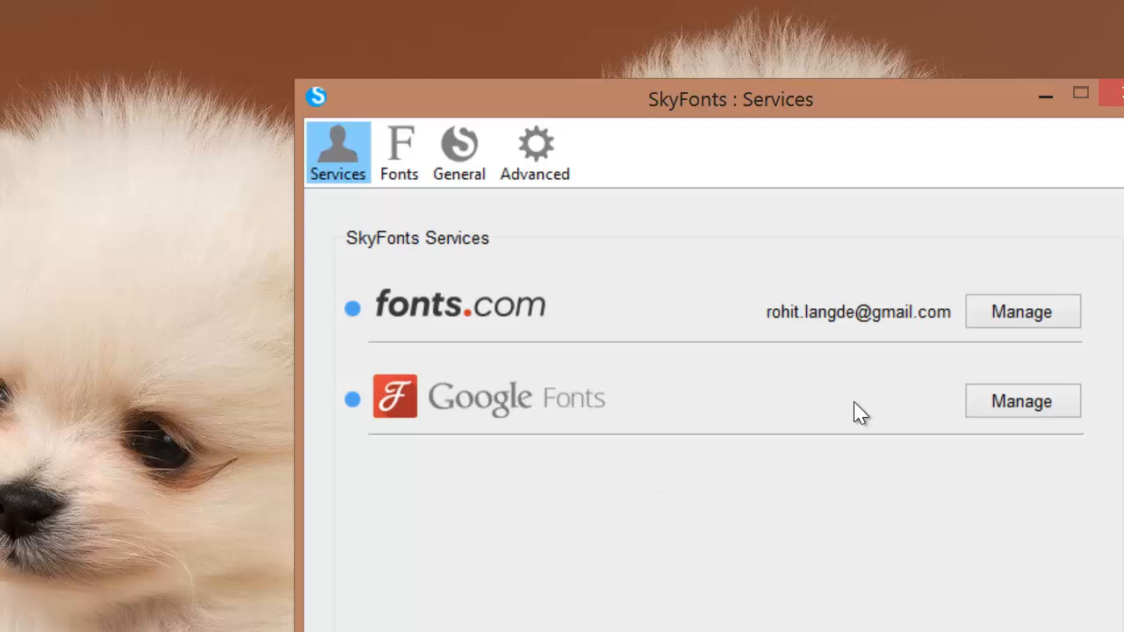
mouse_move(1040, 444)
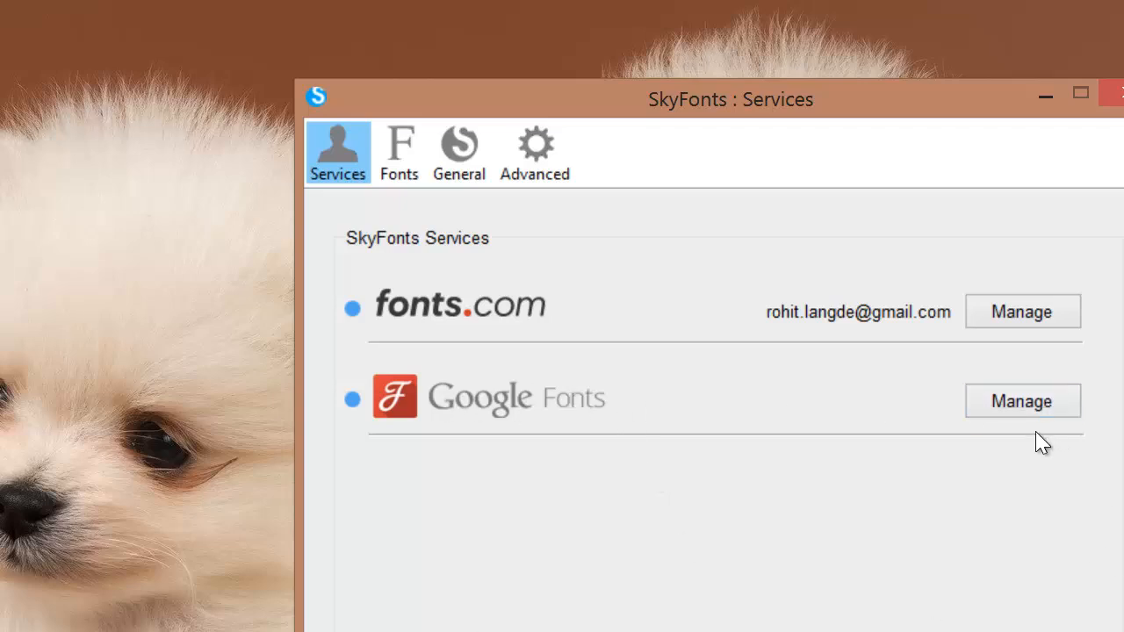
mouse_move(1058, 436)
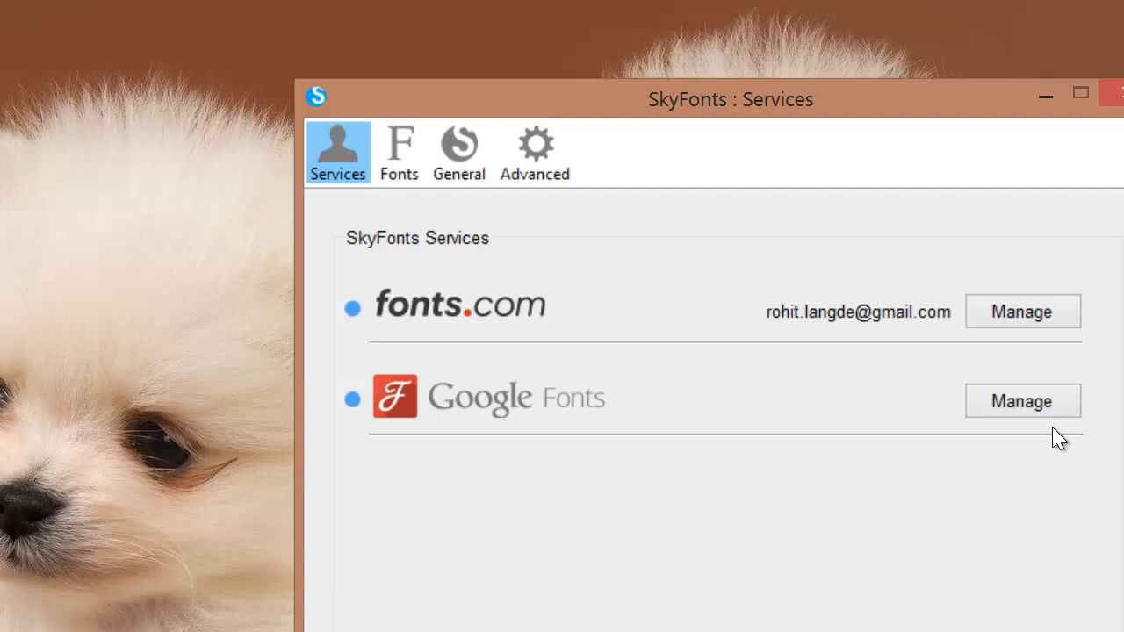
Open the Fonts.com Google Fonts page and browse its catalogue of 1115 fonts
left_click(1023, 402)
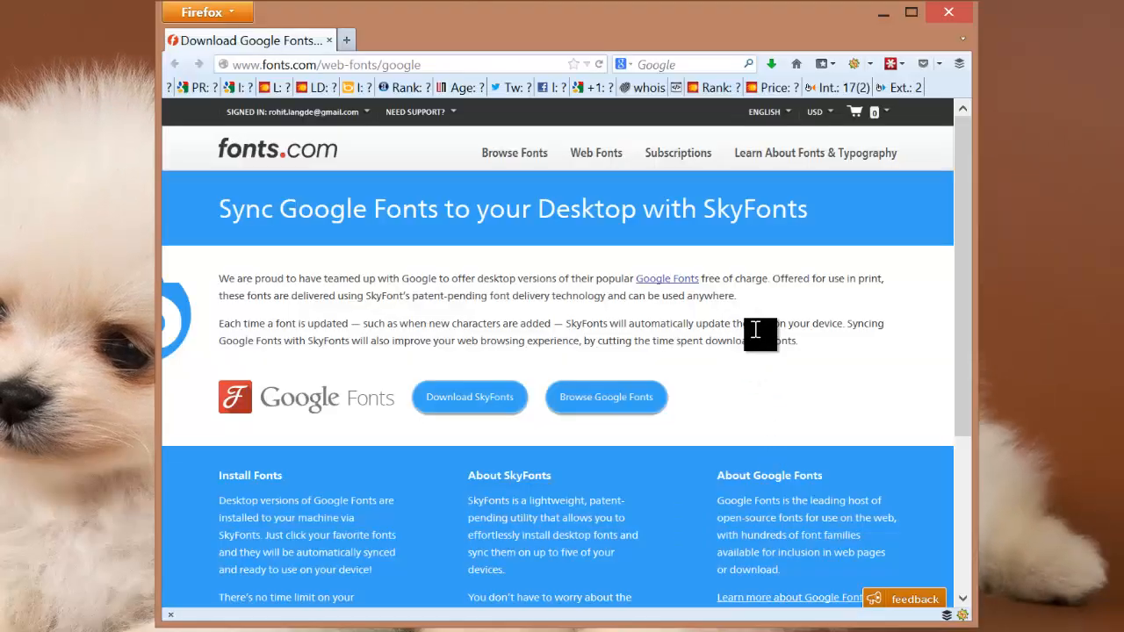
scroll("down", 3)
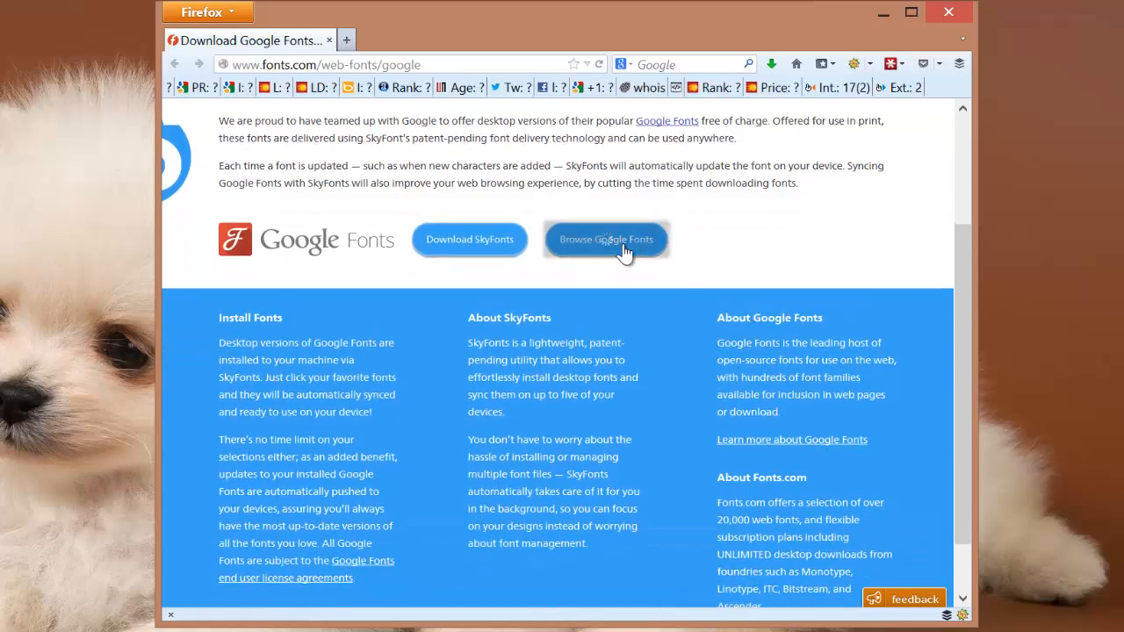
left_click(606, 239)
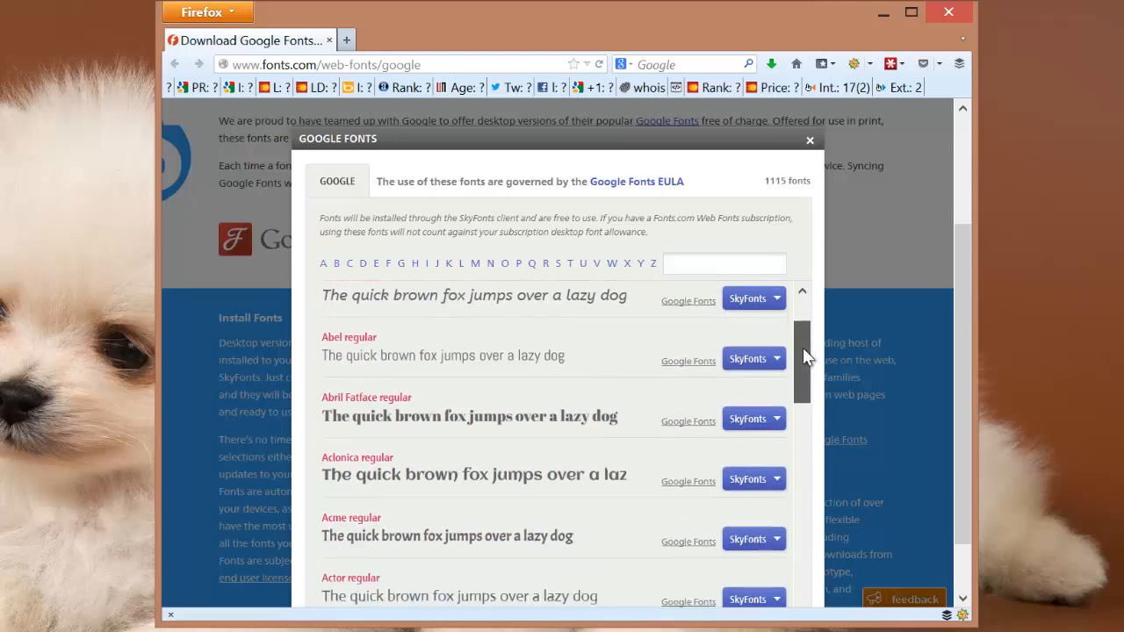
Add Aclonica regular to SkyFonts and dismiss its licence popup
scroll("down", 3)
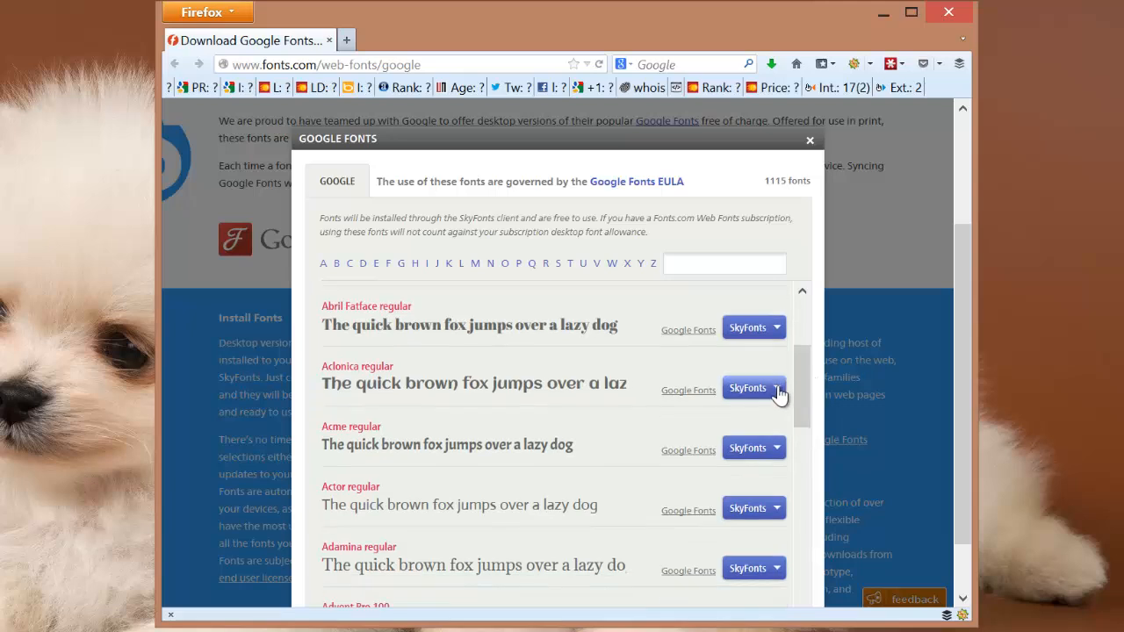
left_click(747, 388)
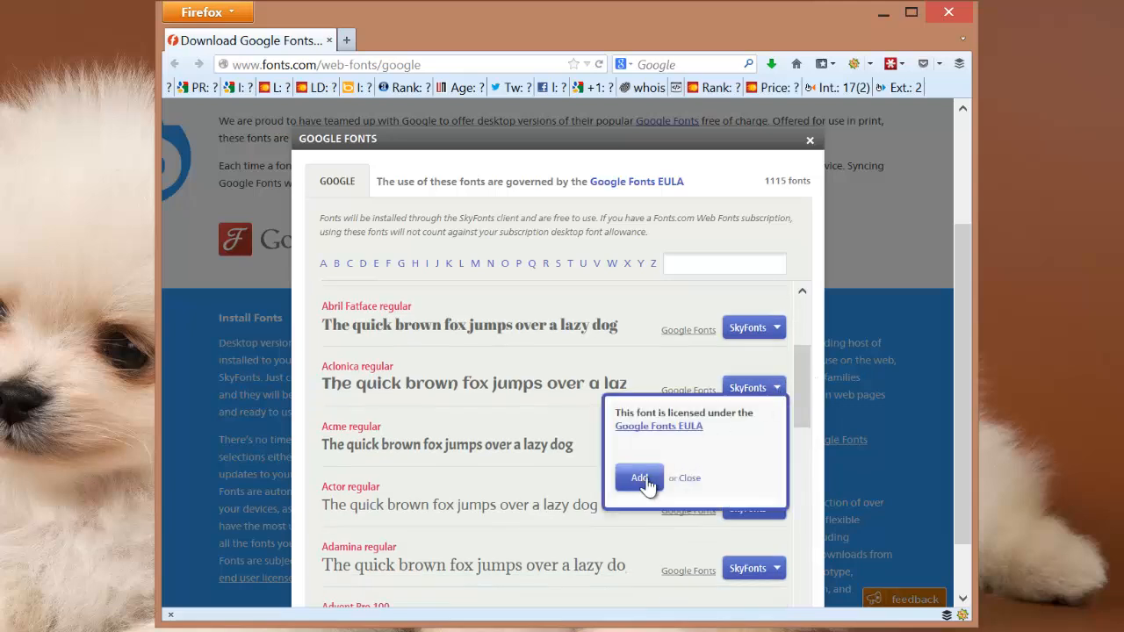
left_click(640, 478)
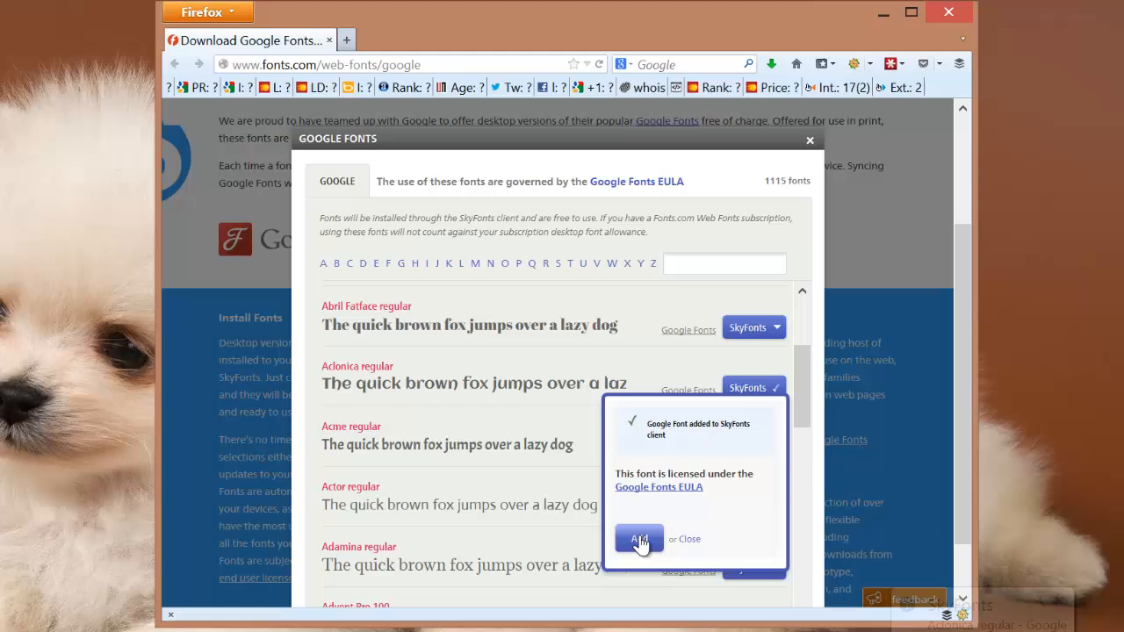
left_click(640, 539)
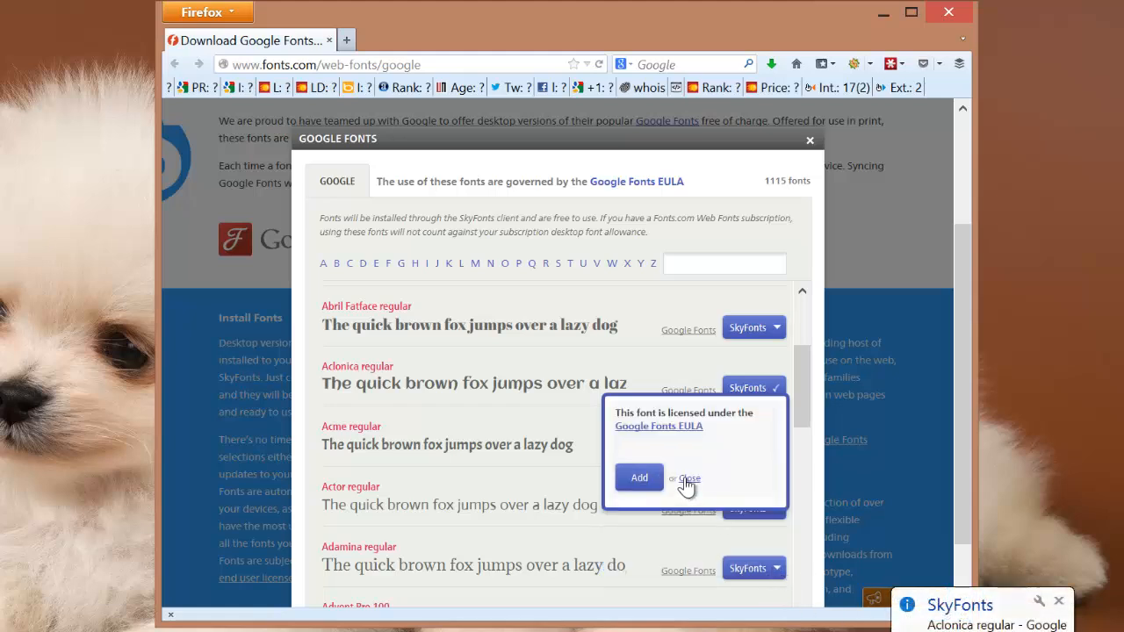
Add Aladin regular to SkyFonts and bring the SkyFonts Services window forward
scroll("down", 3)
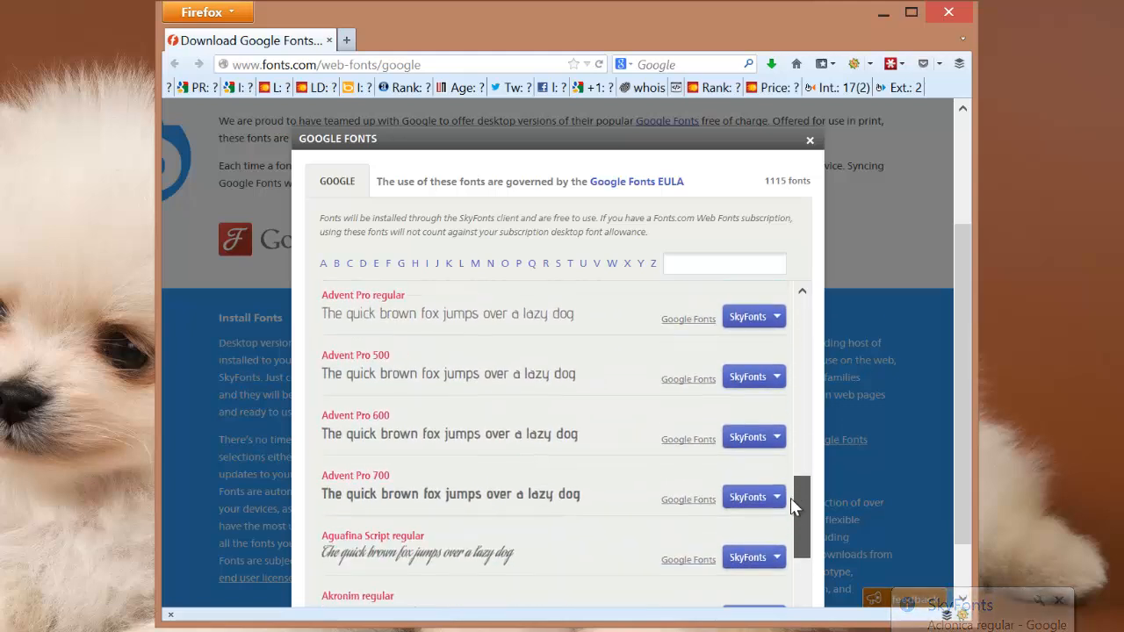
scroll("down", 3)
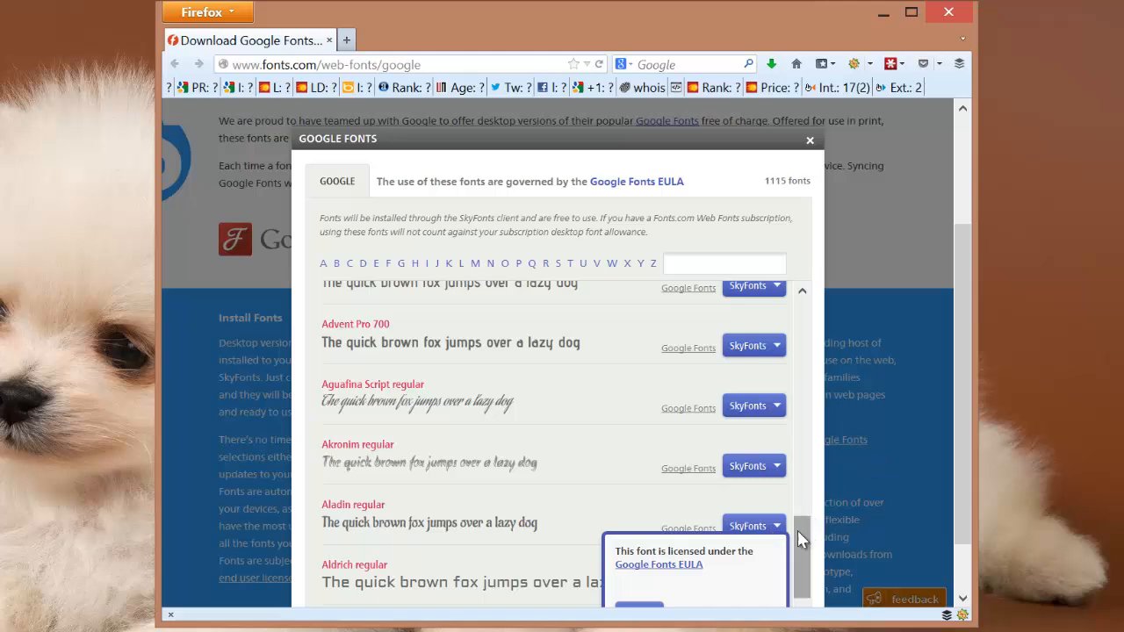
left_click(748, 525)
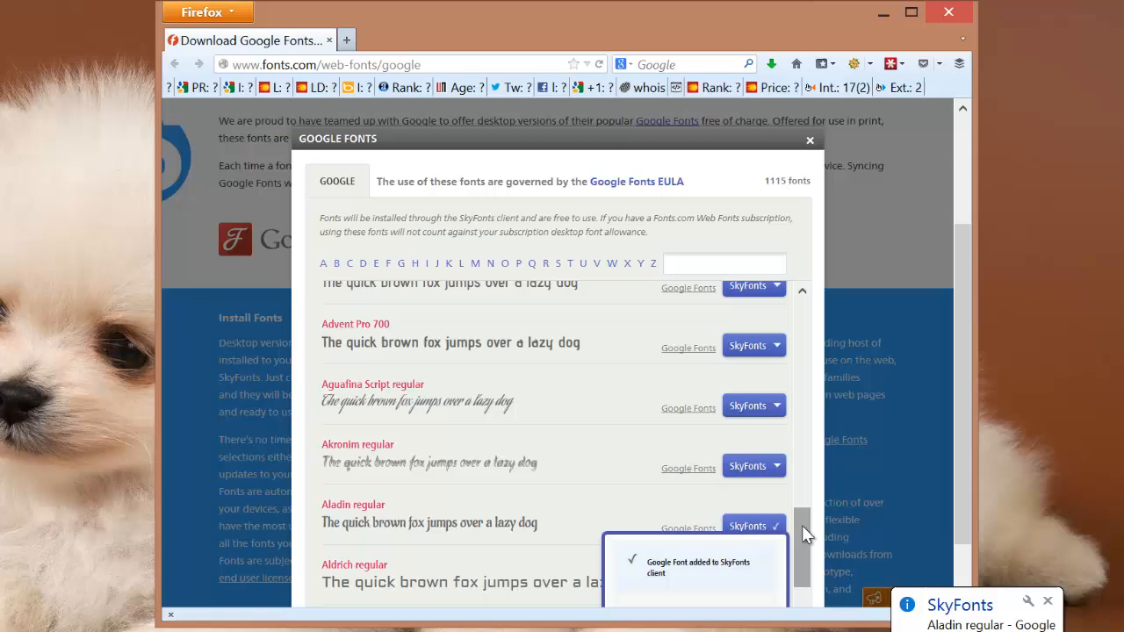
left_click(809, 140)
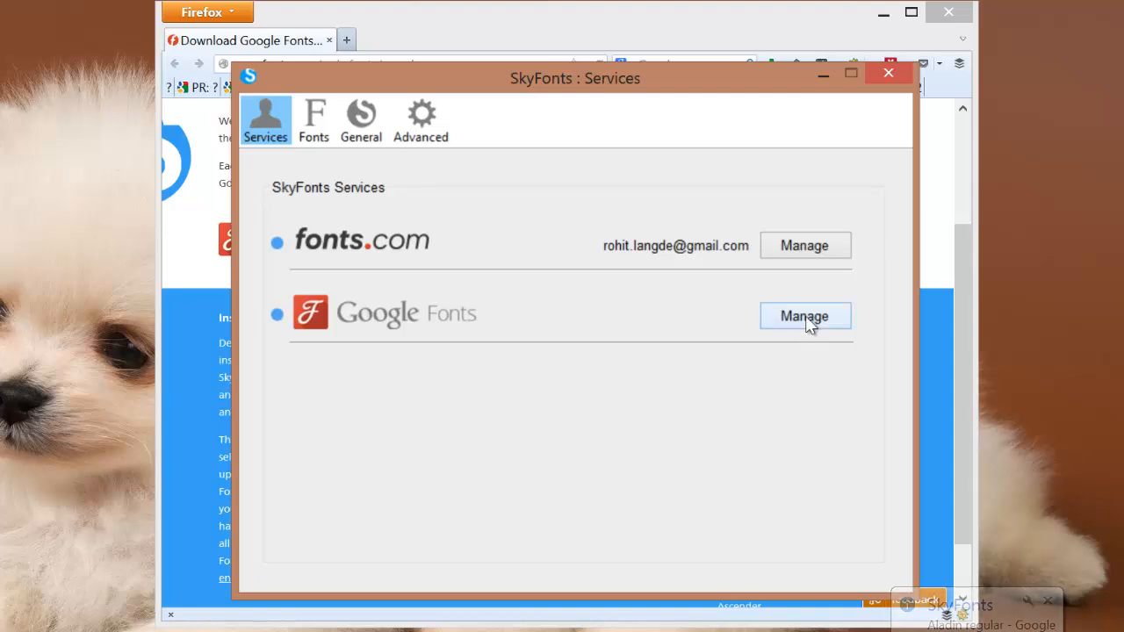
Open the Google Fonts folder from SkyFonts' Manage page
left_click(803, 316)
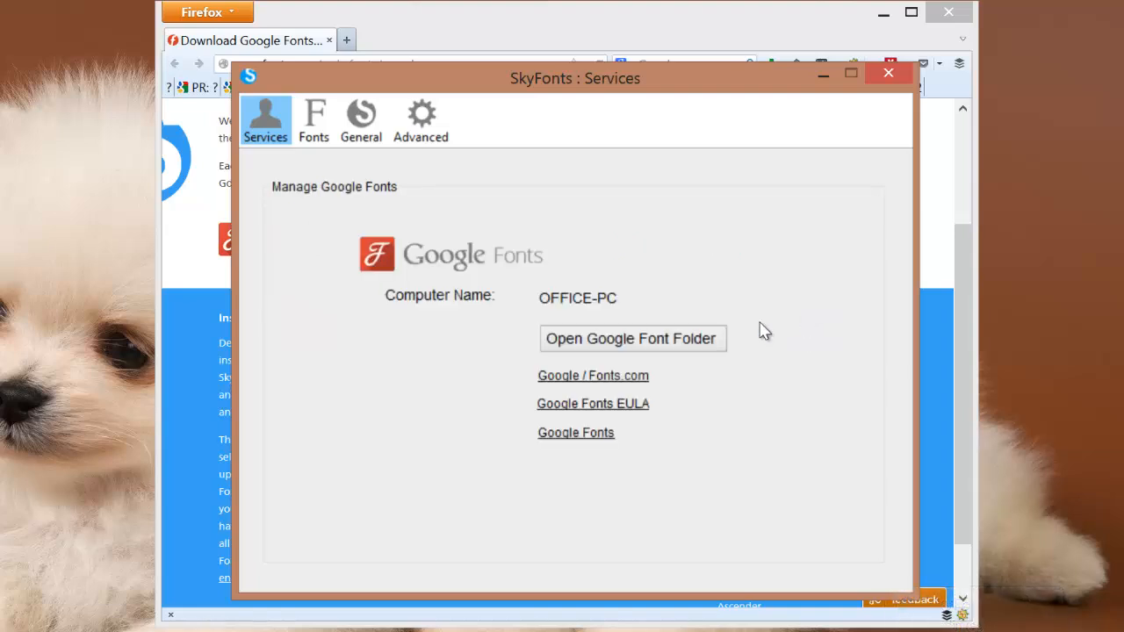
left_click(632, 339)
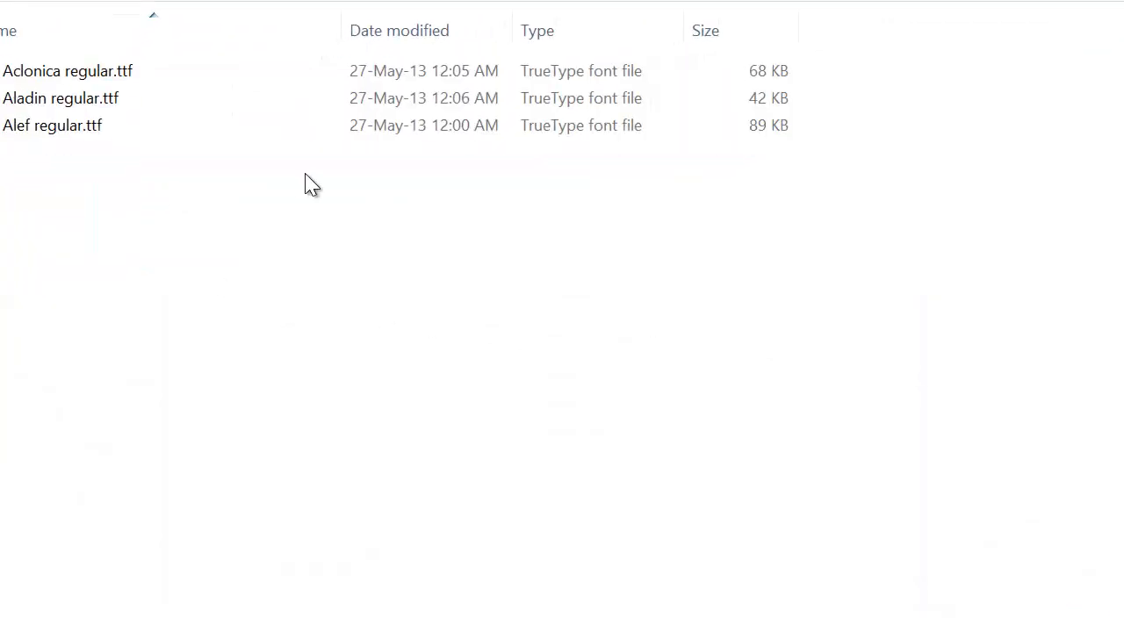
Install the Aclonica, Aladin and Alef font files, replacing Aclonica, then close Explorer and SkyFonts
right_click(68, 71)
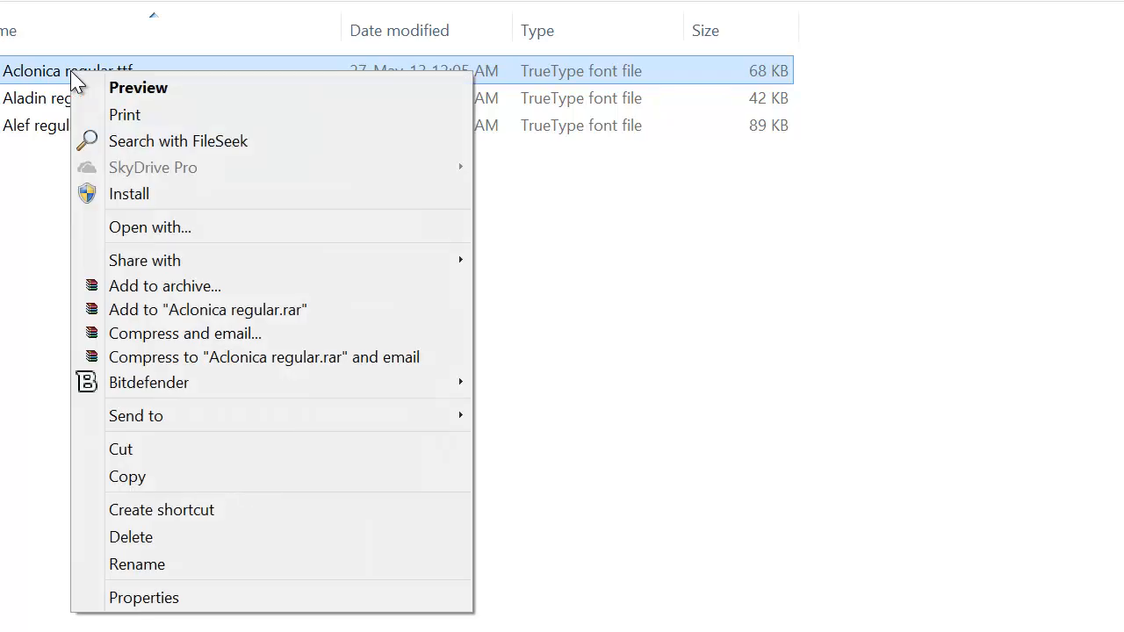
mouse_move(22, 249)
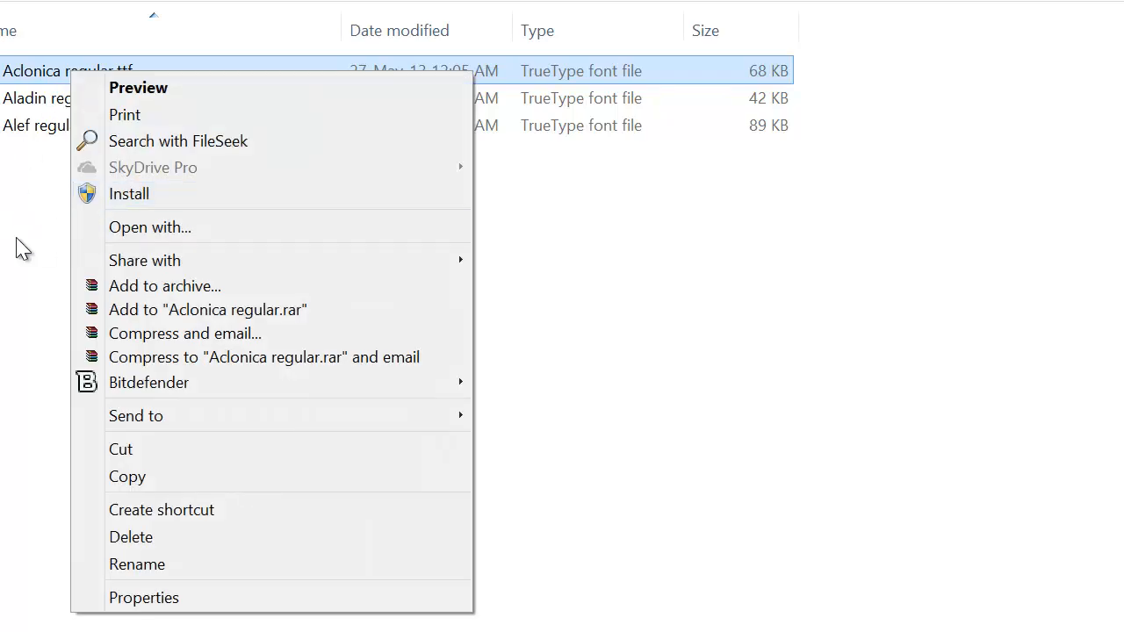
left_click(48, 211)
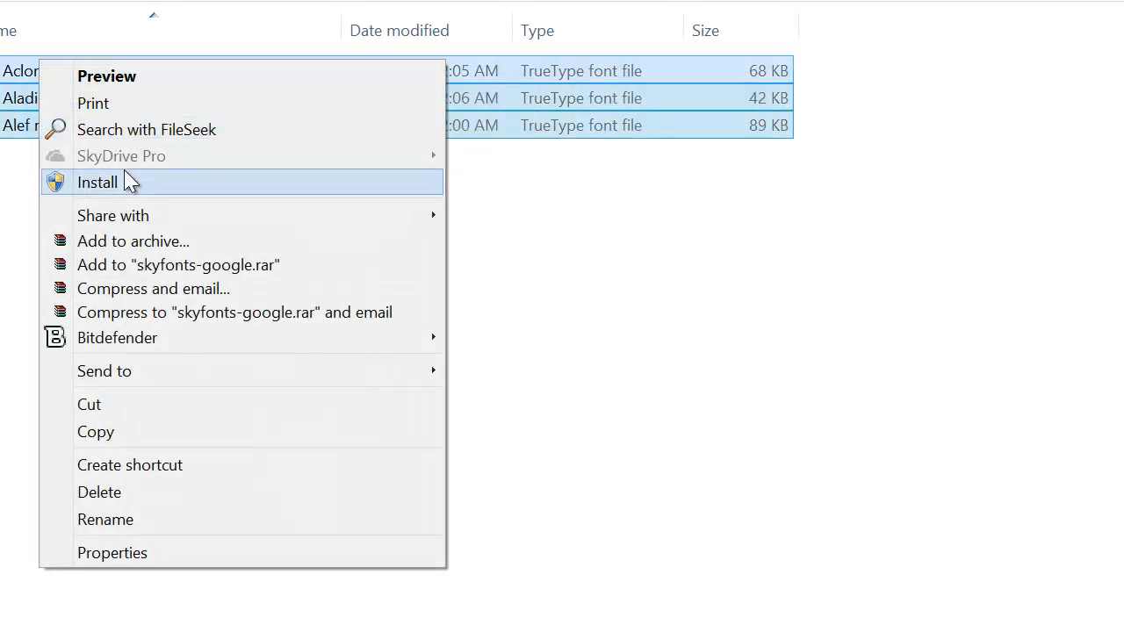
left_click(97, 181)
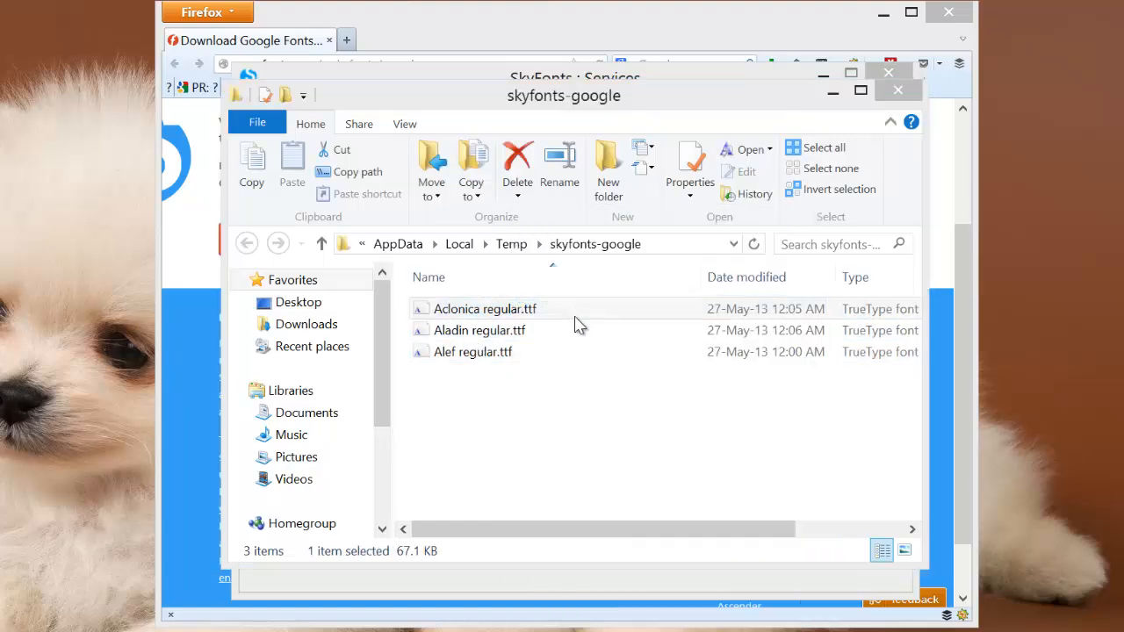
double_click(485, 309)
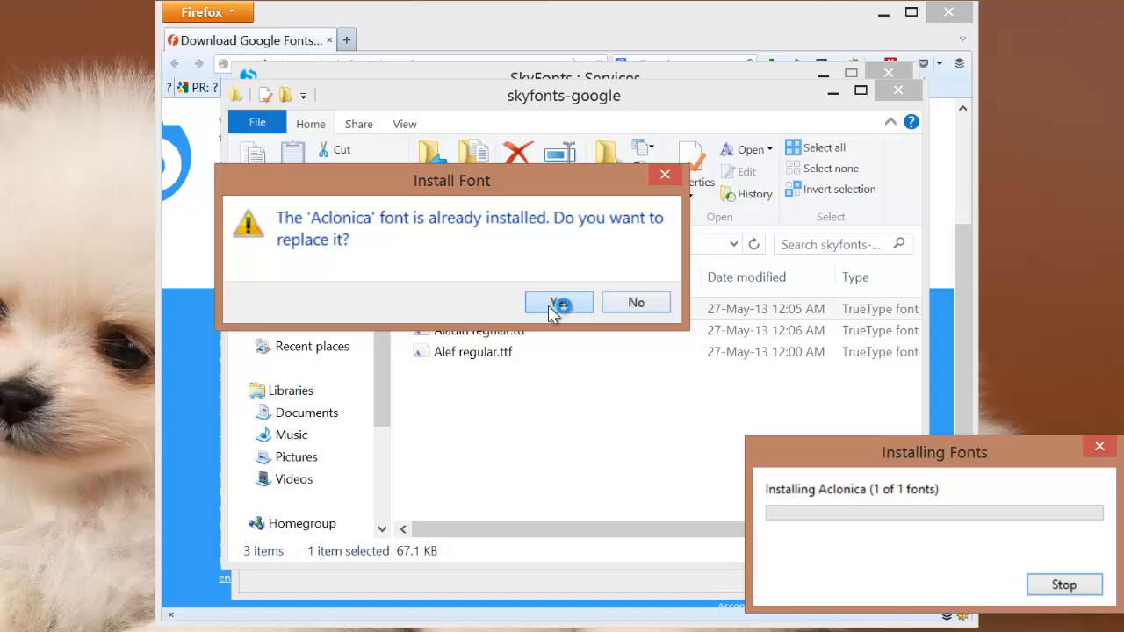
left_click(559, 302)
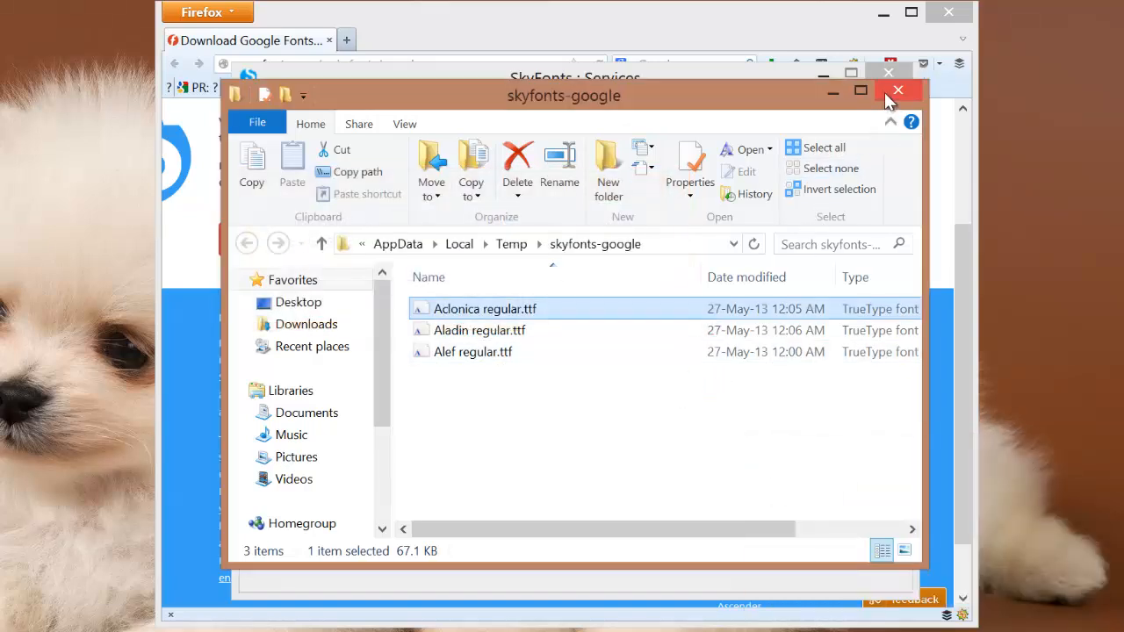
left_click(898, 91)
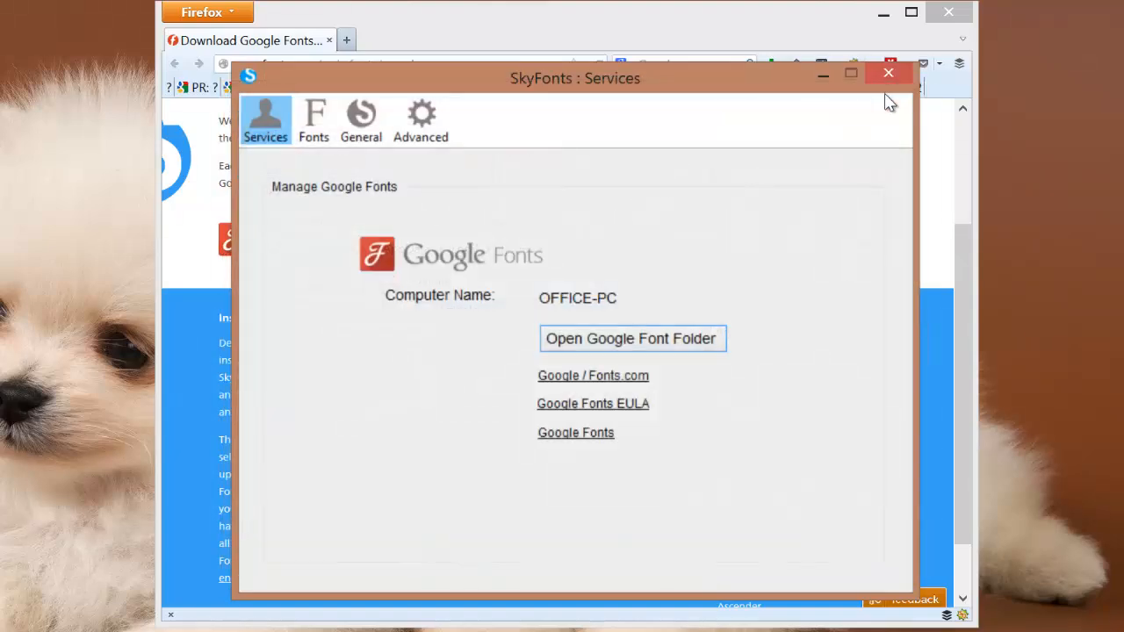
left_click(888, 73)
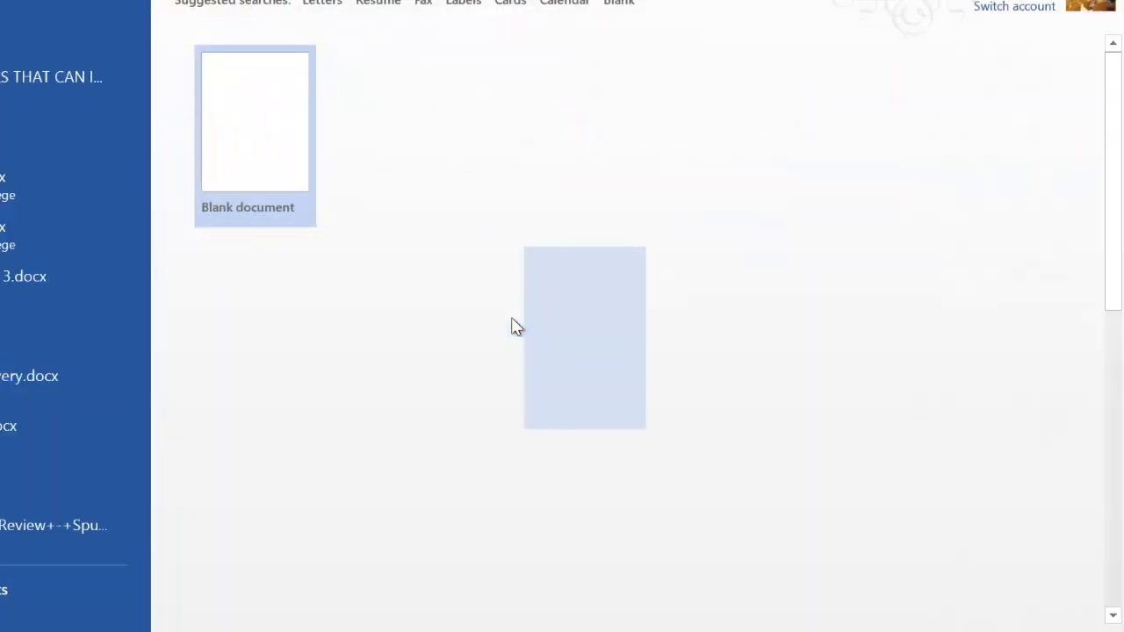
Create a blank Word document and set its font to Aclonica
left_click(255, 121)
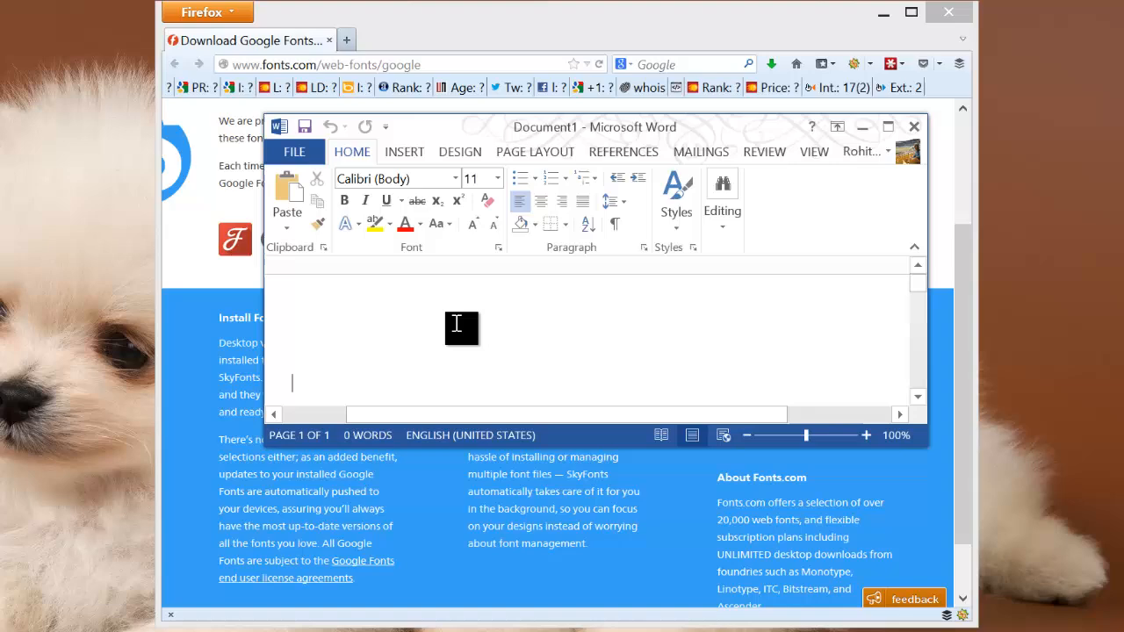
left_click(455, 178)
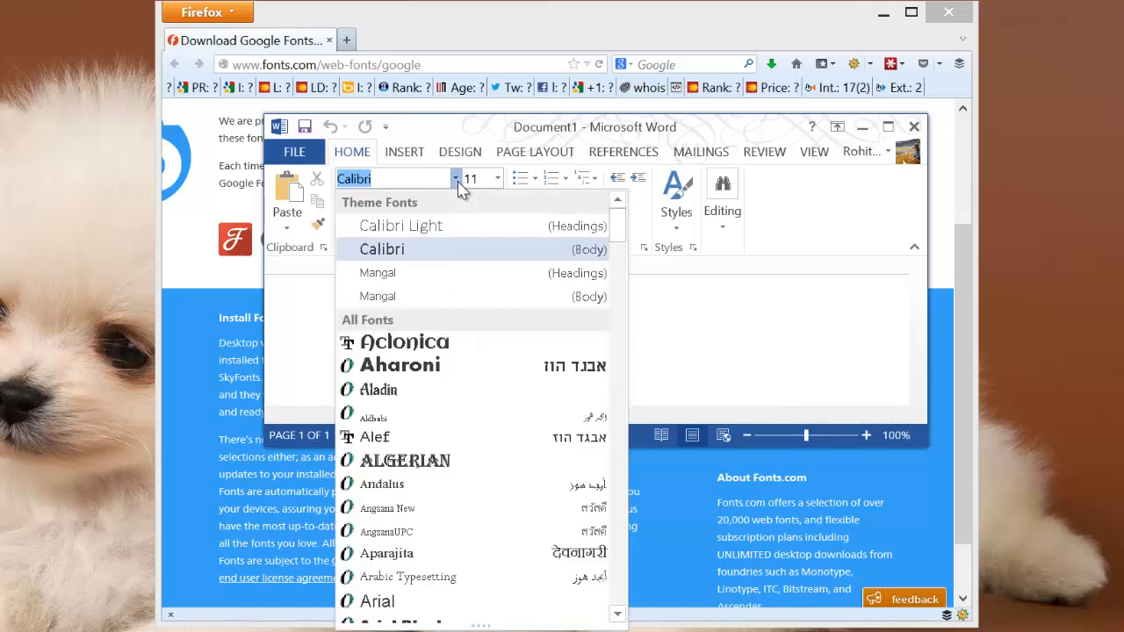
mouse_move(464, 352)
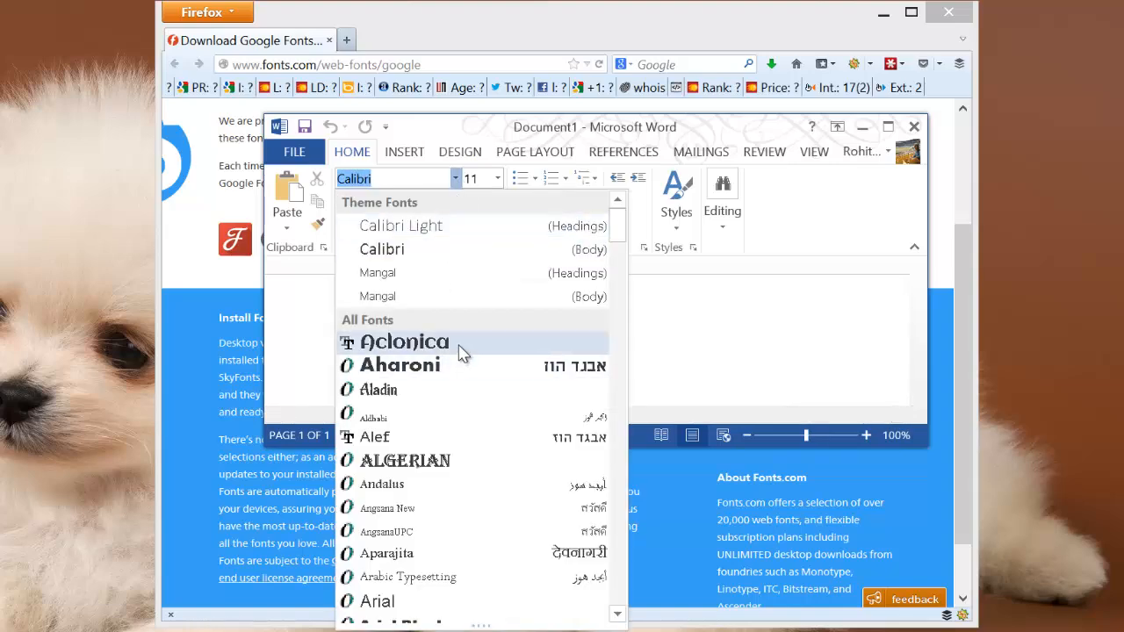
left_click(403, 342)
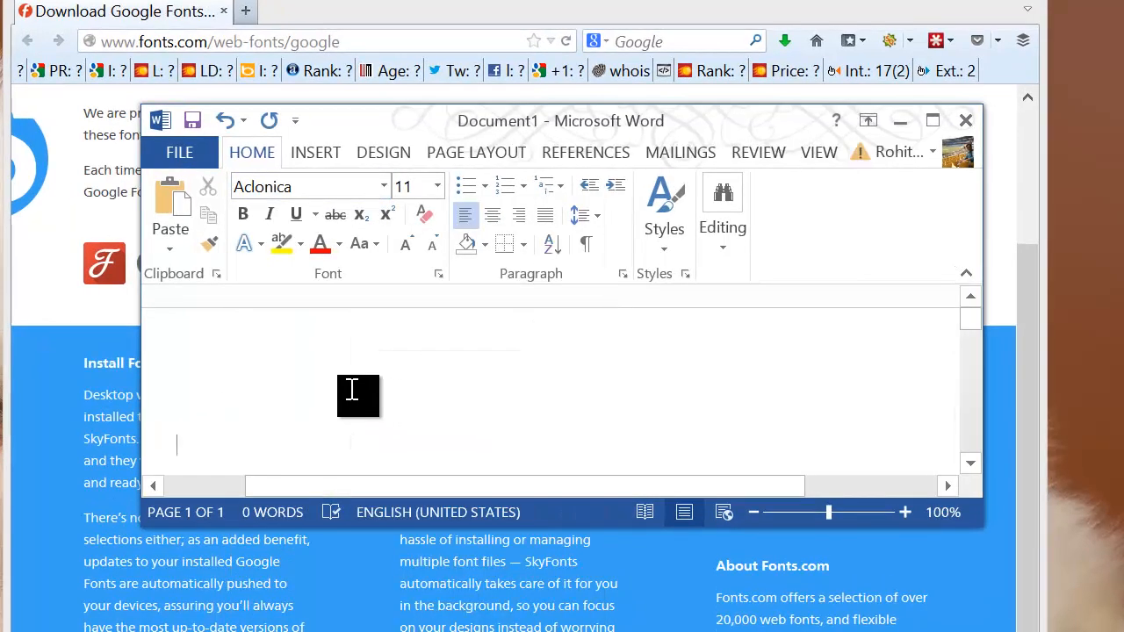
Type 'I am now using Google Web Font offline in any application on Windows. Maybe Word, Photoshop, PowerPoint'
type("I am n")
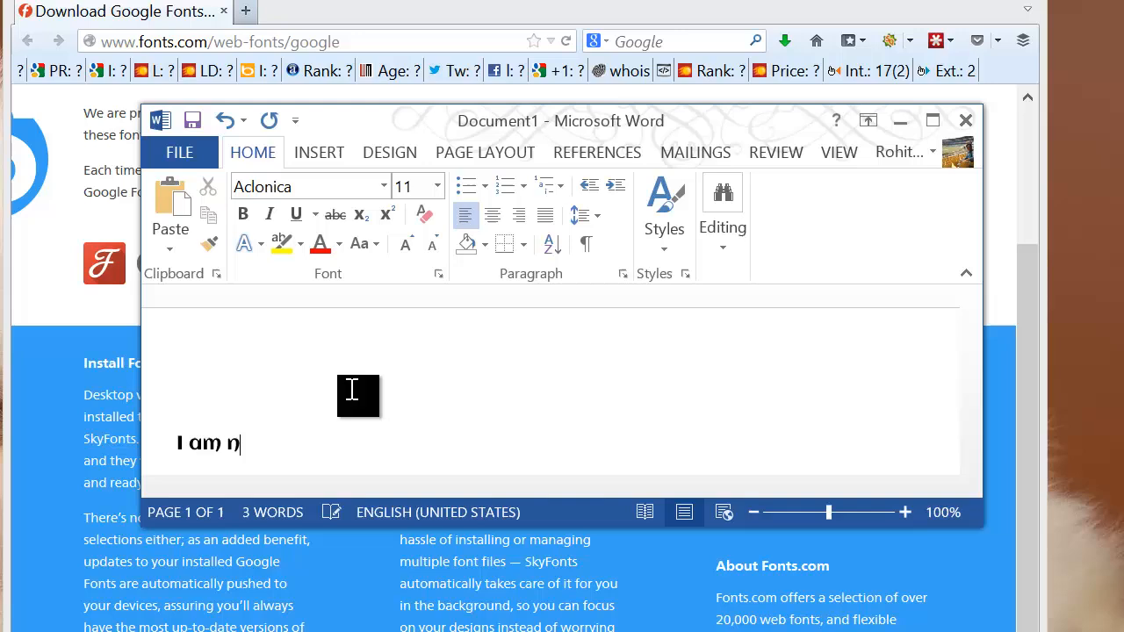
type("ow using")
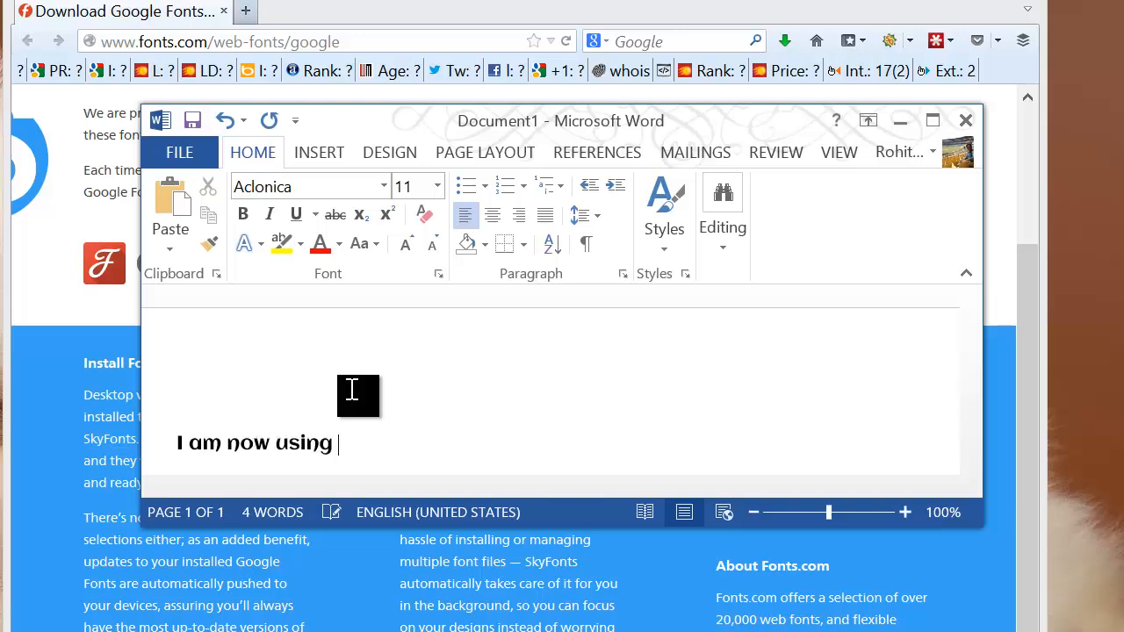
type("Google W")
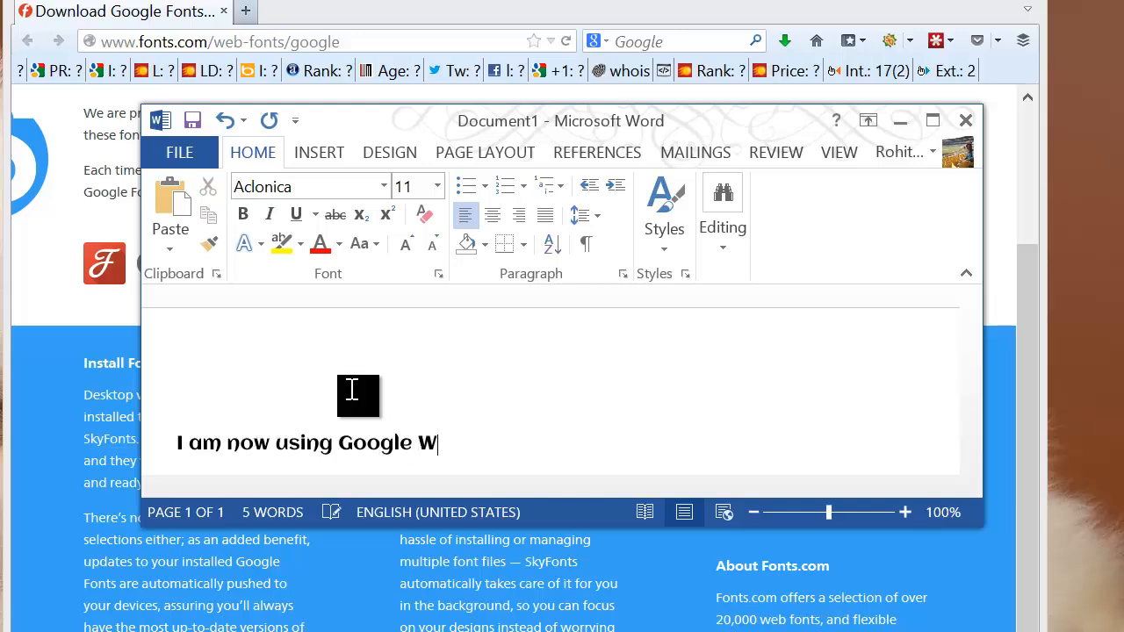
type("eb Font offline")
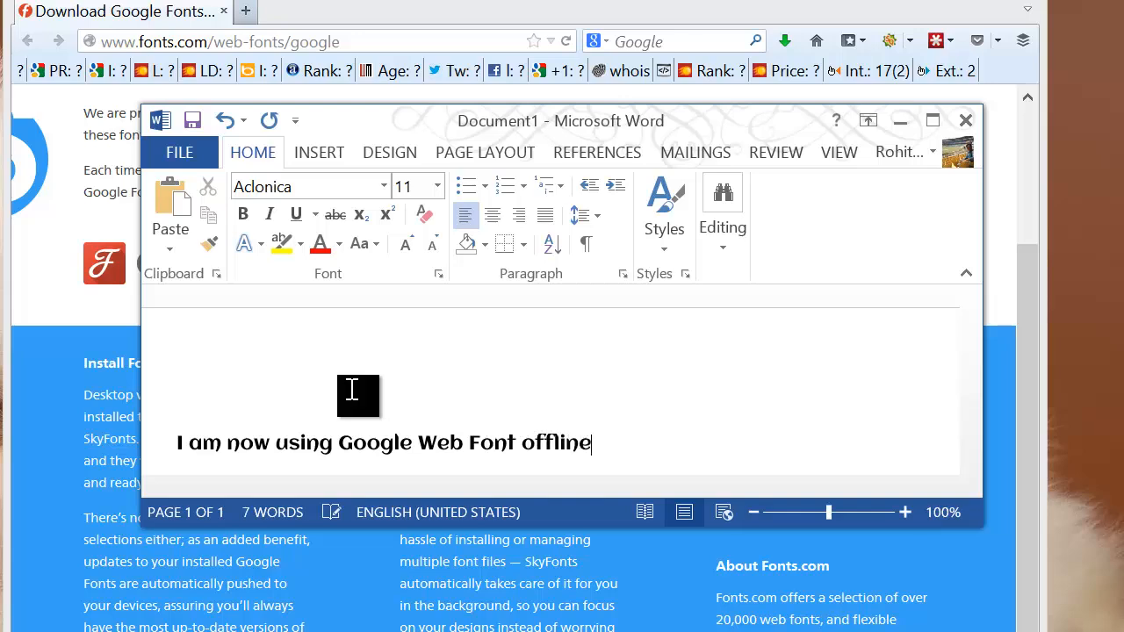
type("in any")
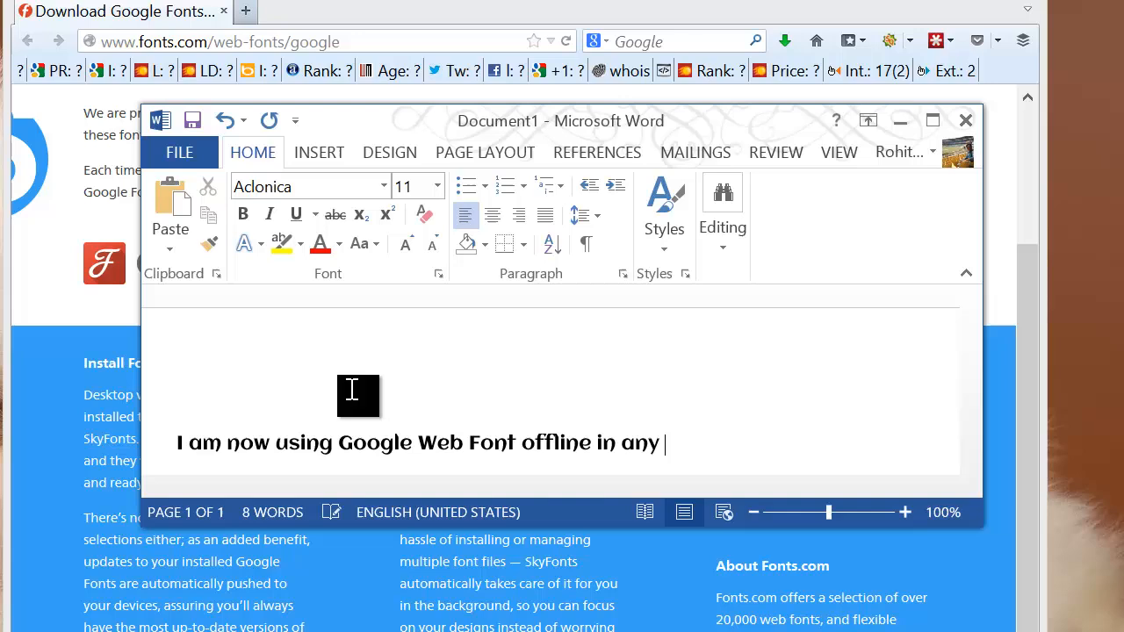
type("applicato")
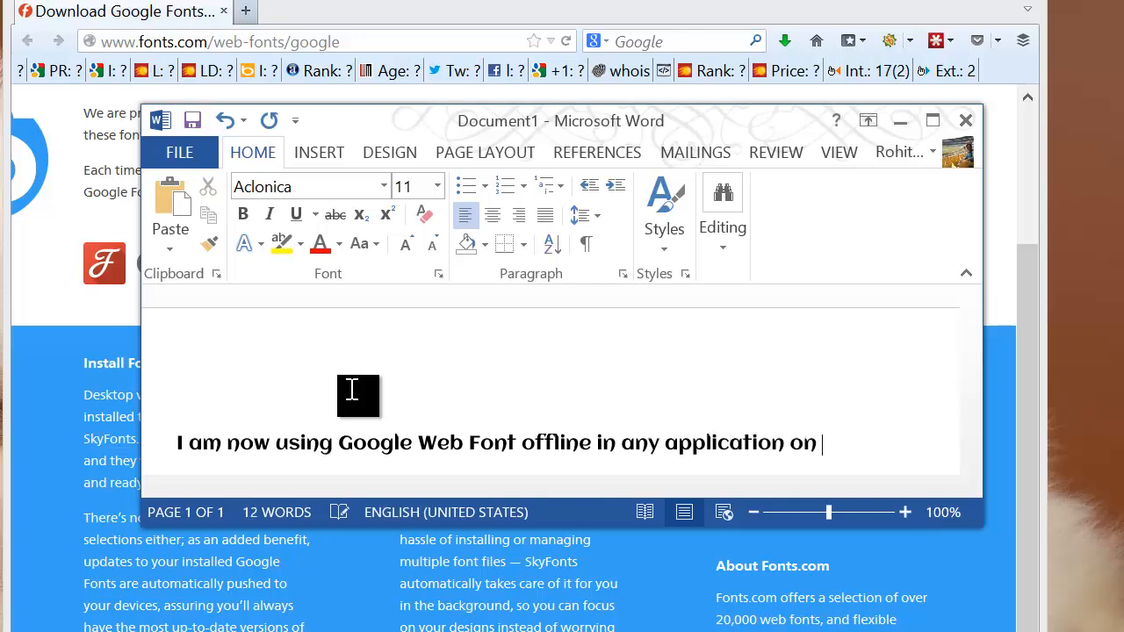
type("Windows.")
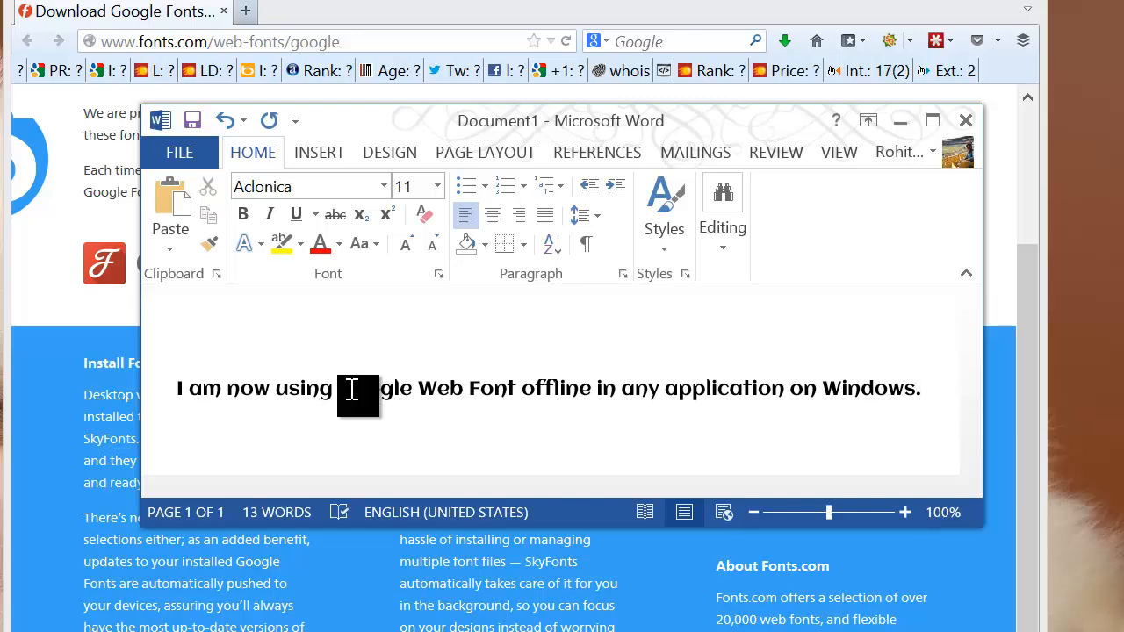
type("Maybe Word")
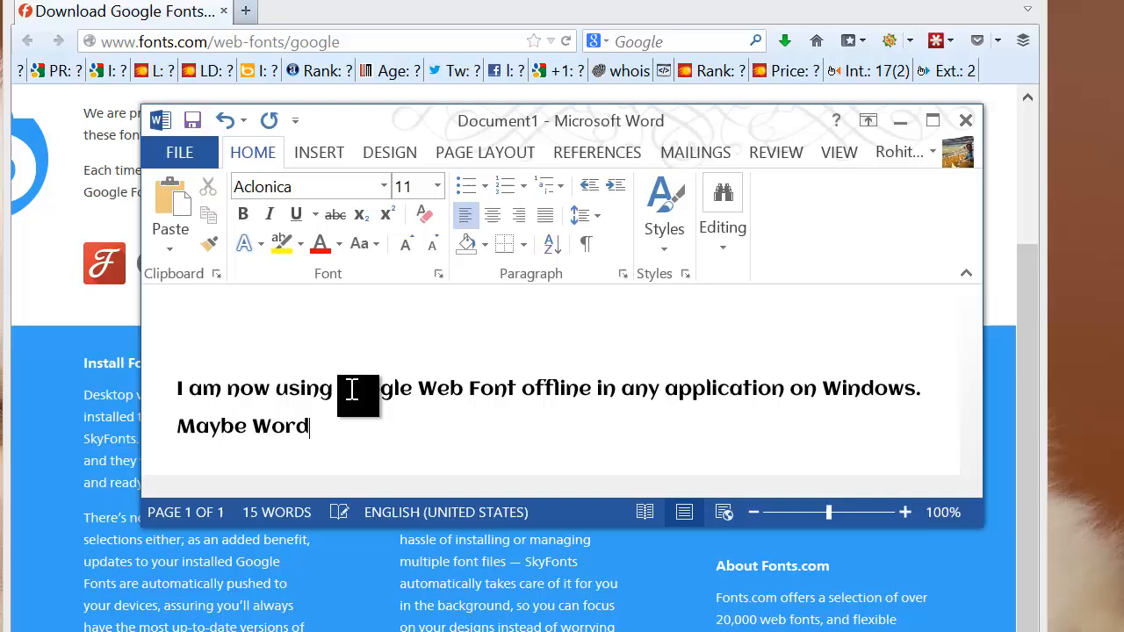
type(", Photosho")
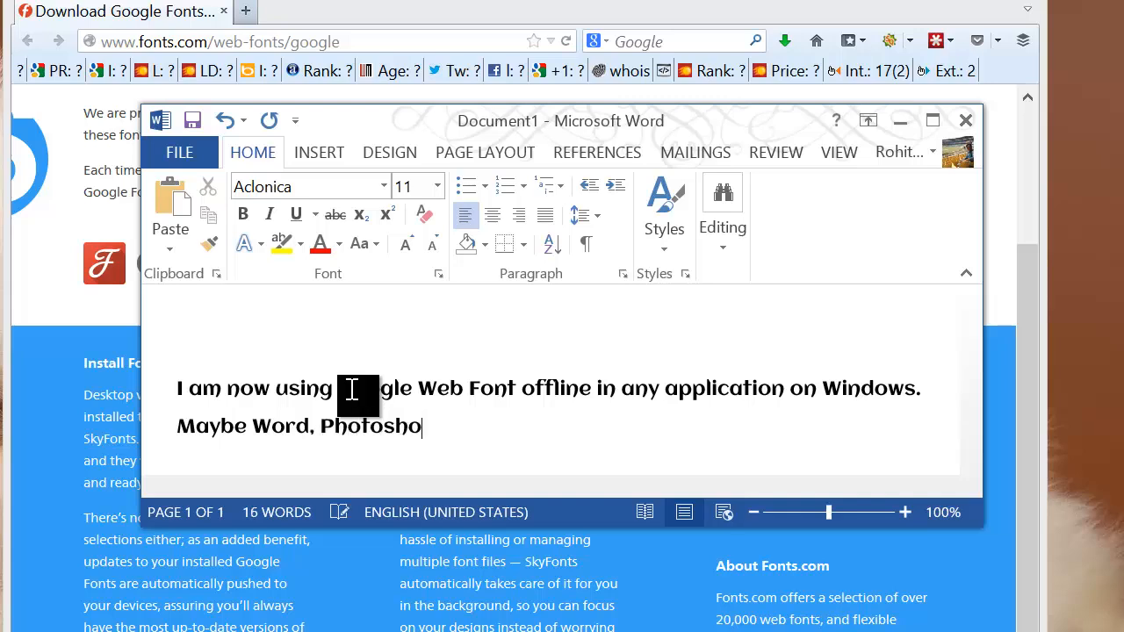
type("p,")
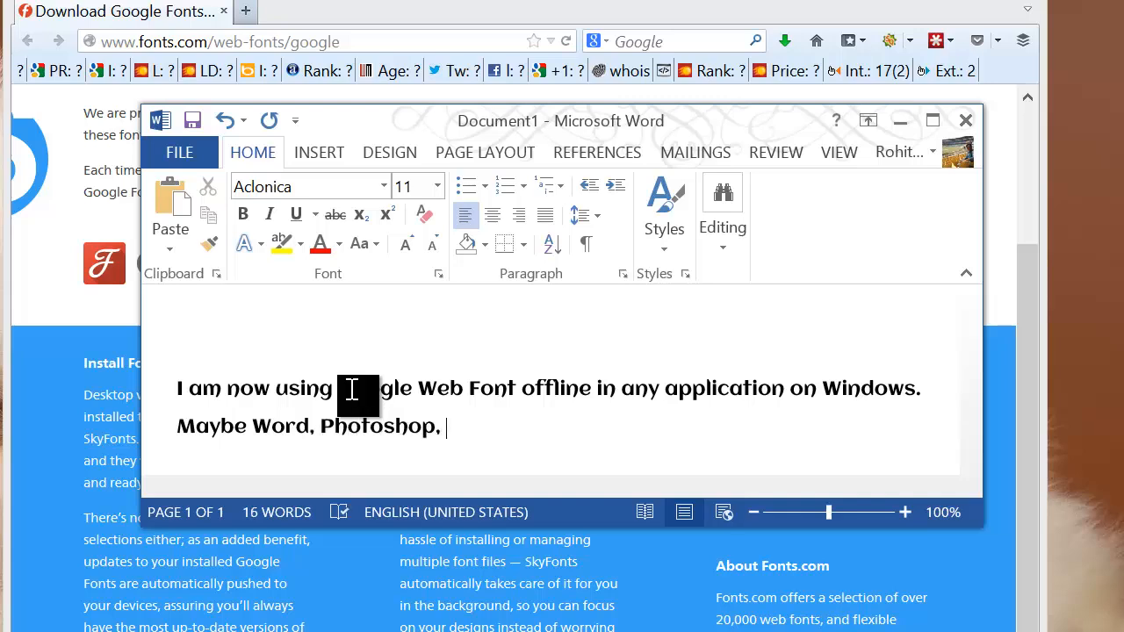
type("PowerPo")
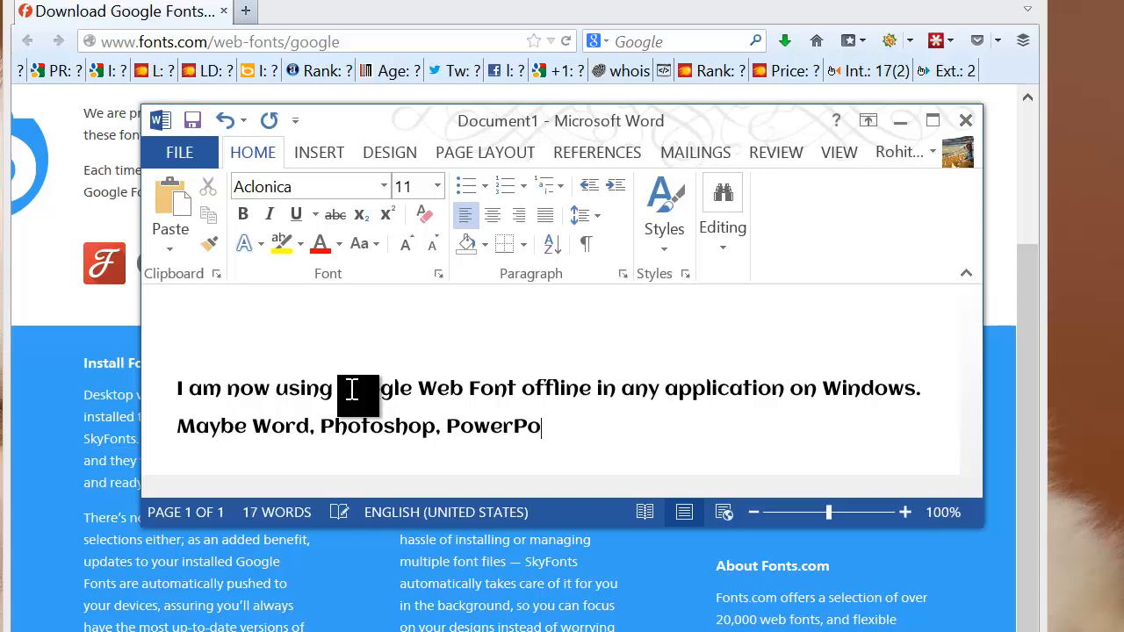
type("int")
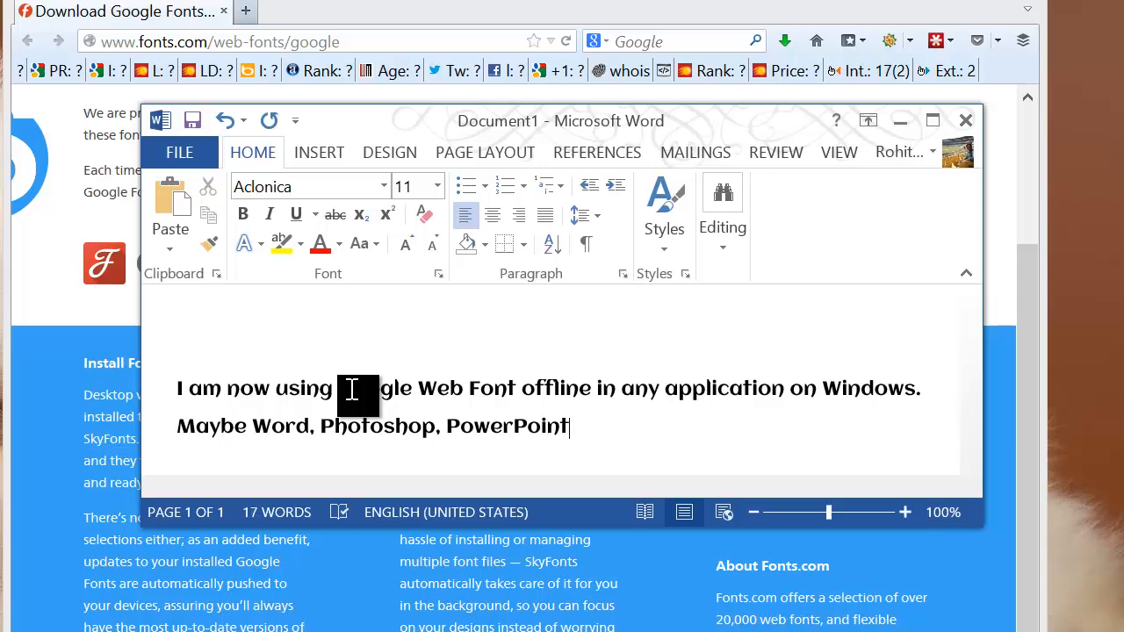